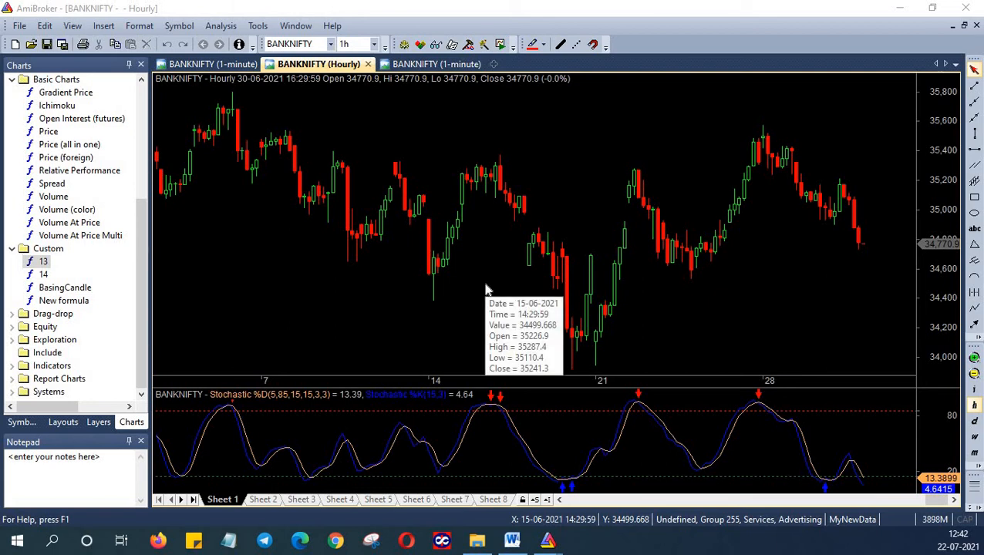
pyautogui.moveTo(486, 290)
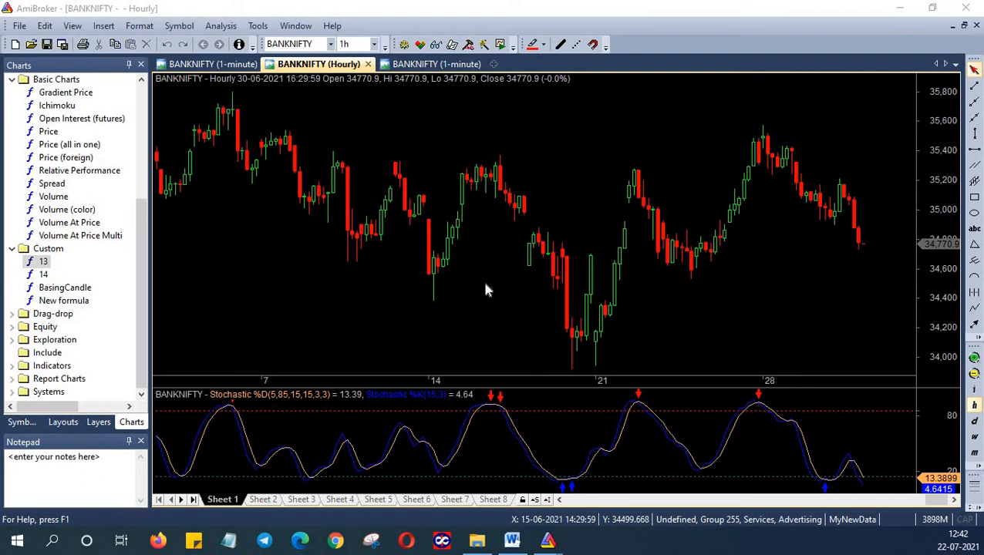
pyautogui.moveTo(290, 426)
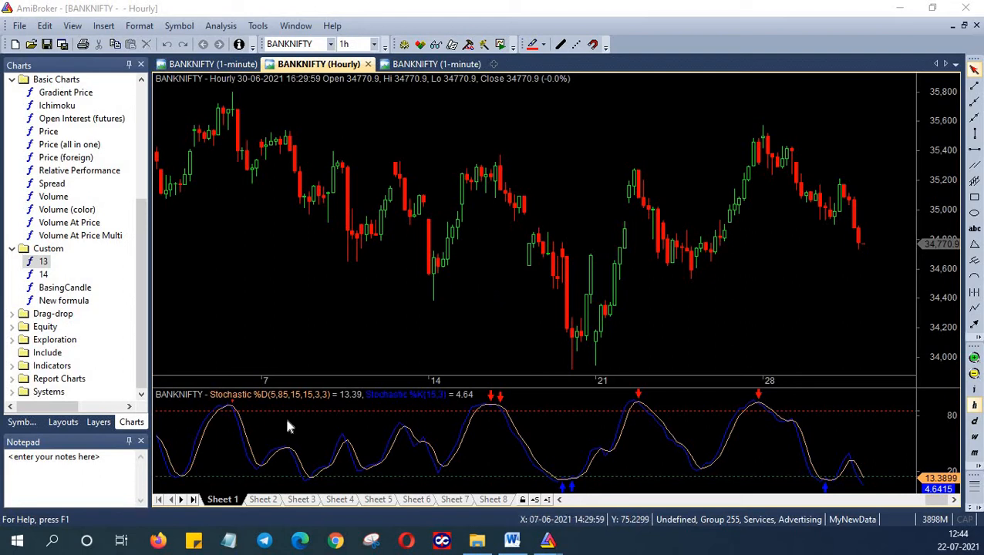
pyautogui.moveTo(293, 418)
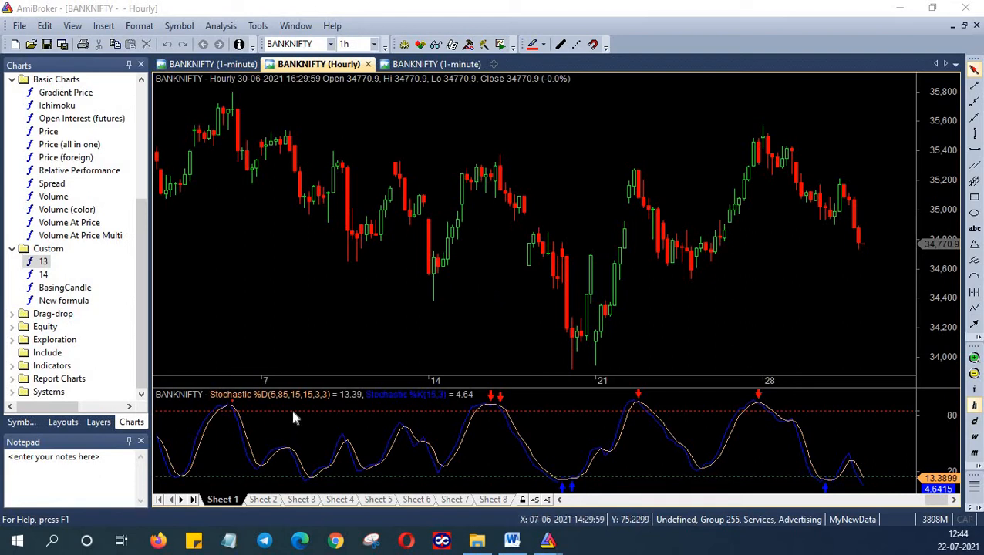
pyautogui.moveTo(294, 479)
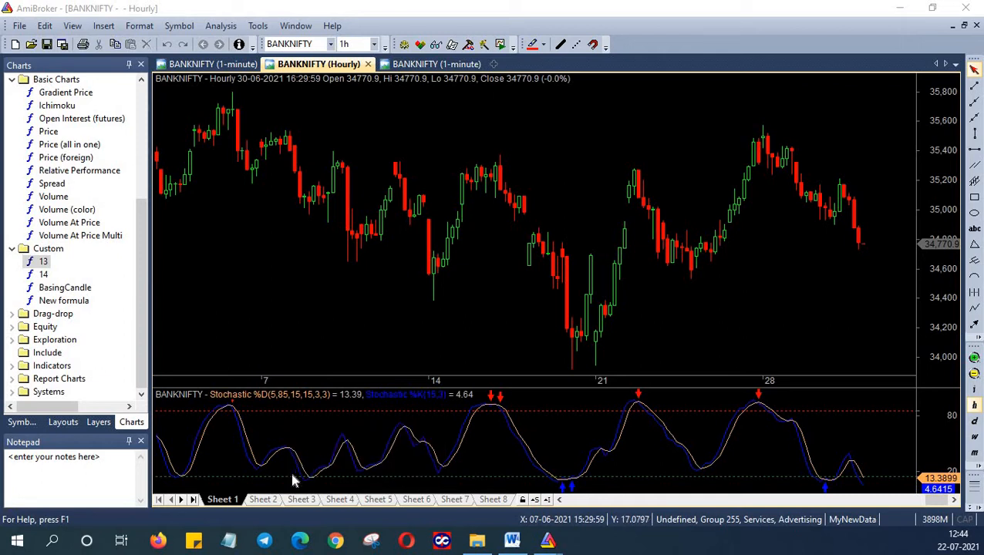
pyautogui.moveTo(301, 426)
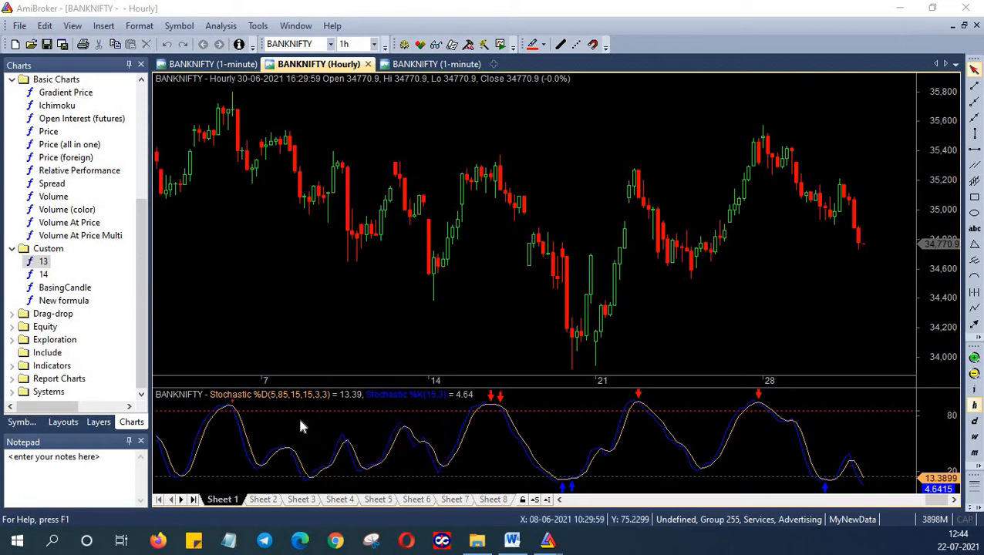
pyautogui.moveTo(285, 439)
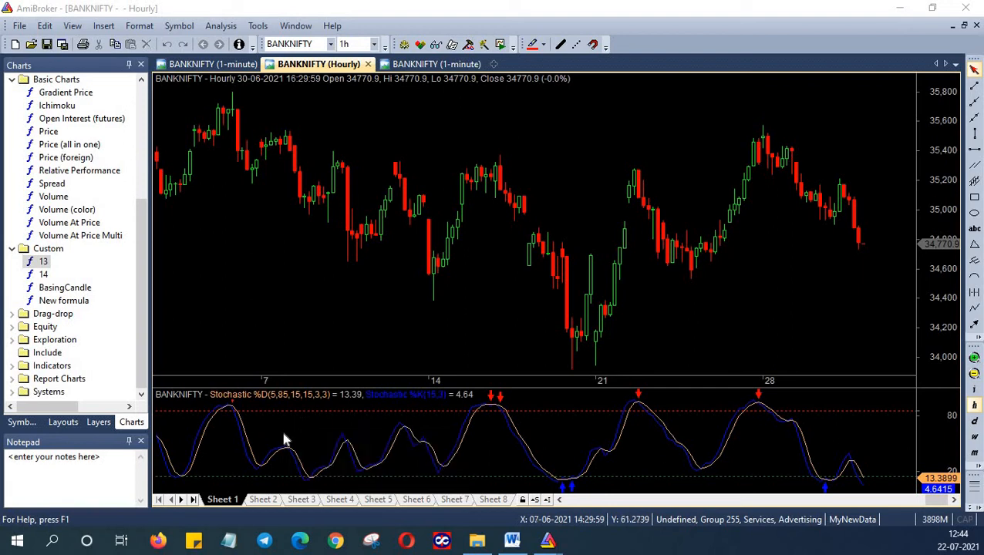
pyautogui.moveTo(579, 485)
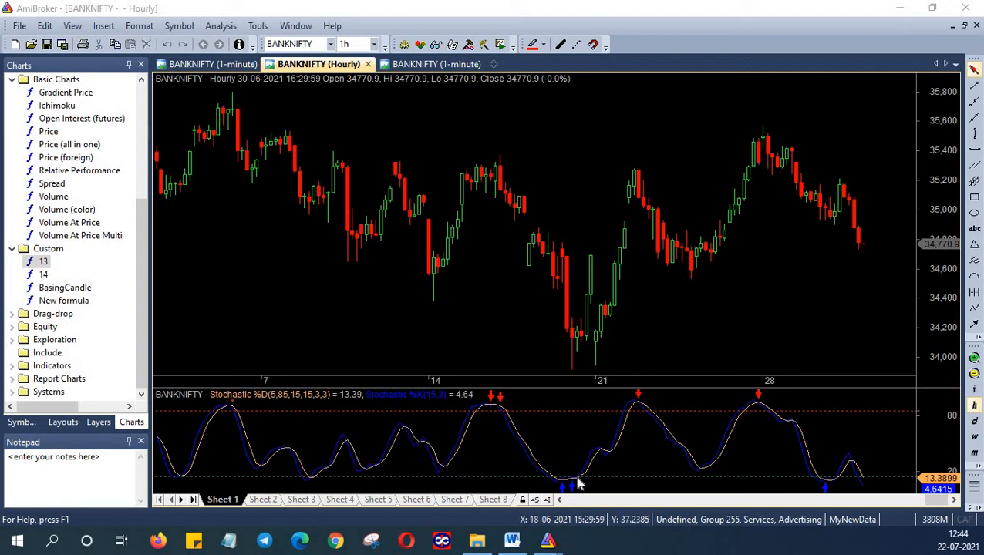
pyautogui.moveTo(568, 486)
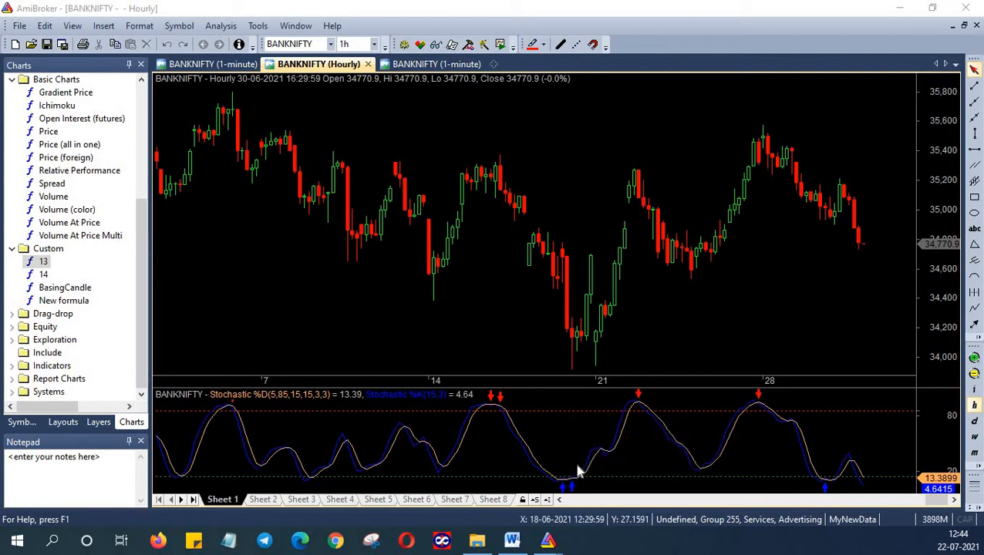
pyautogui.moveTo(647, 404)
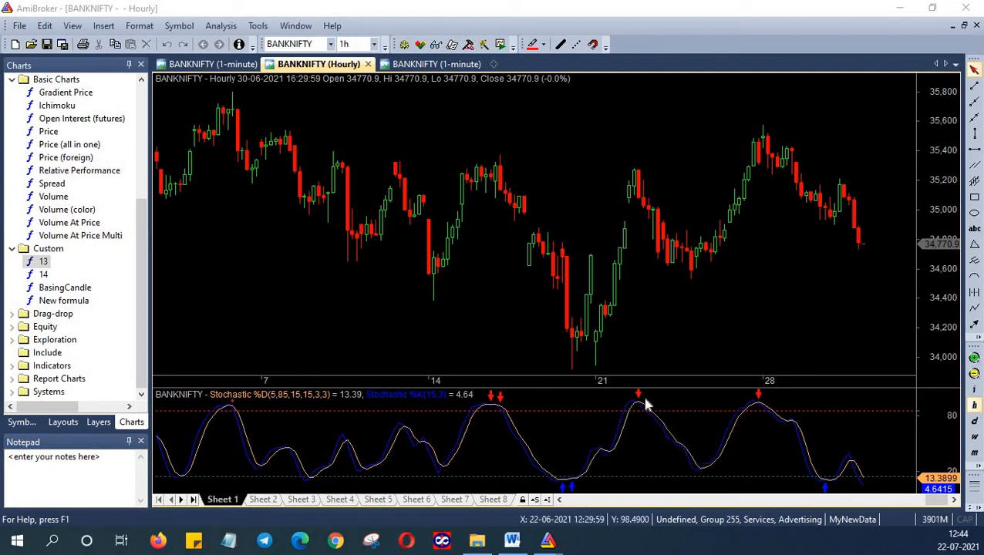
pyautogui.moveTo(641, 401)
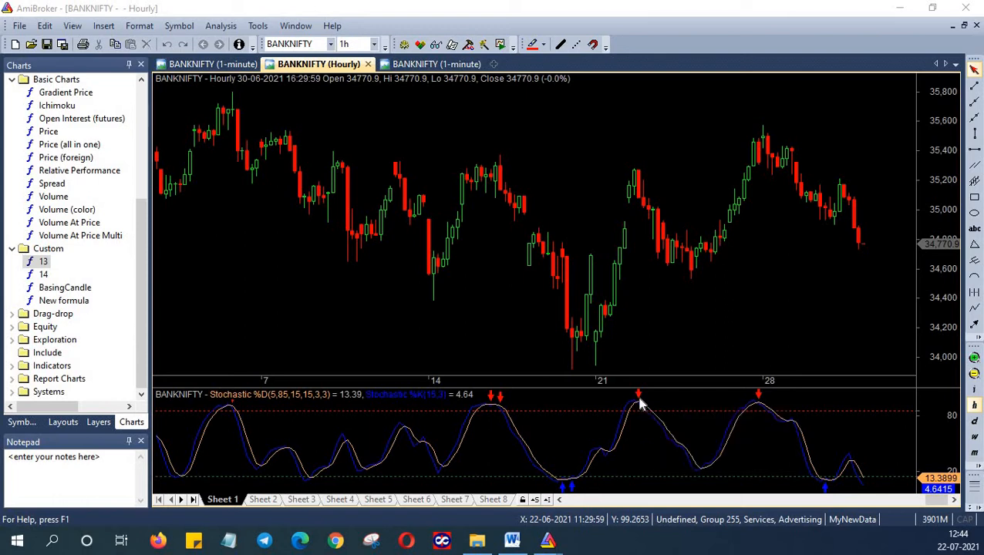
pyautogui.moveTo(507, 464)
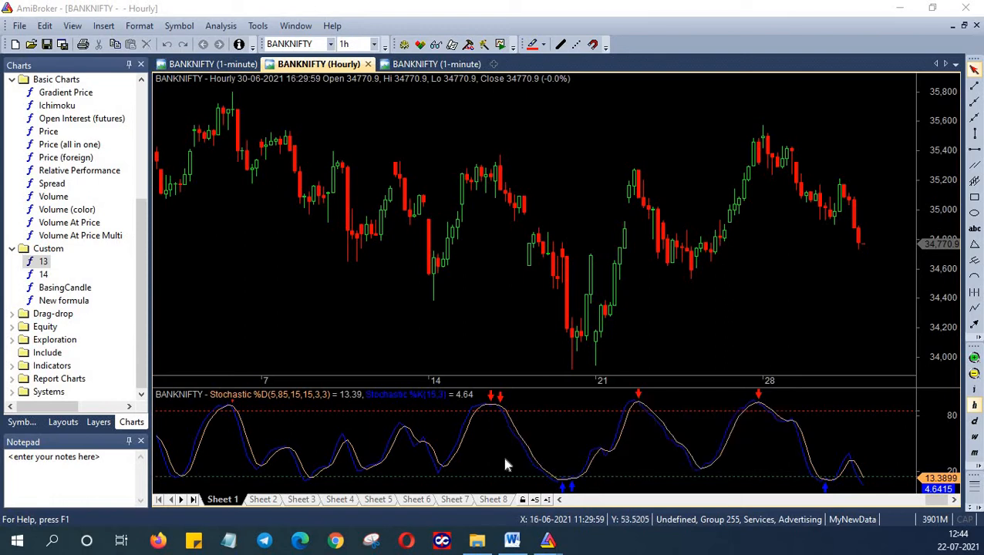
pyautogui.moveTo(523, 414)
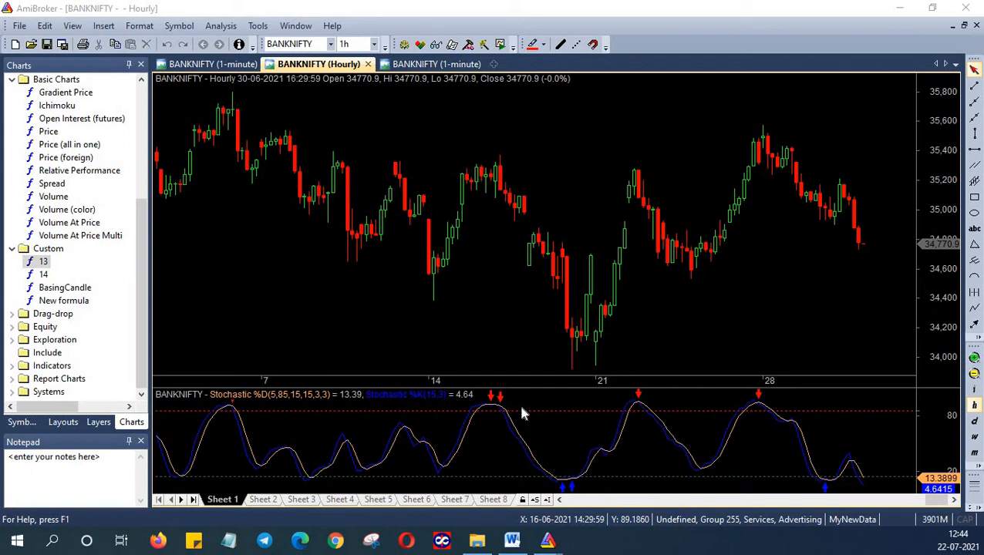
# Load custom formula 13 (Stochastic %D/%K crossover with 85/15 thresholds) into the AFL editor
pyautogui.doubleClick(43, 261)
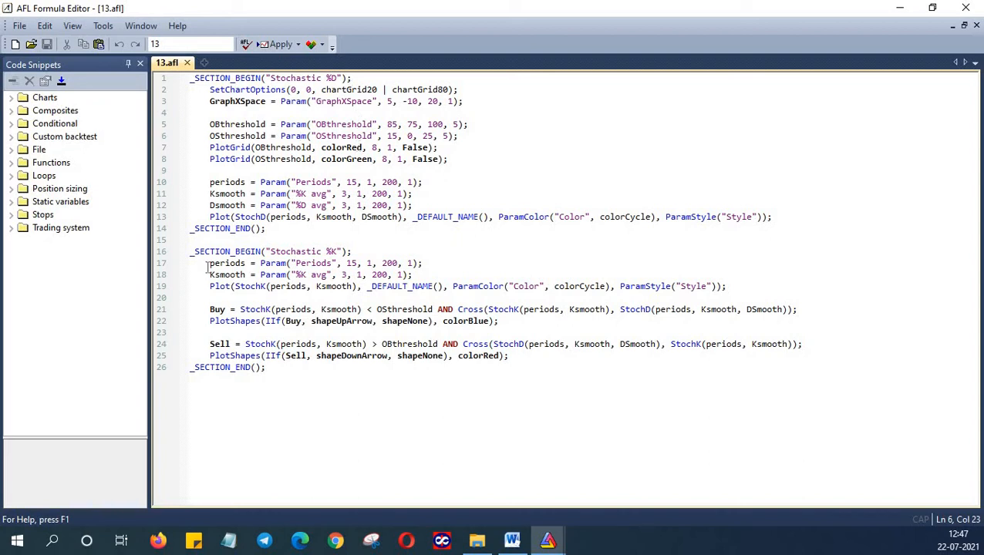
pyautogui.click(210, 263)
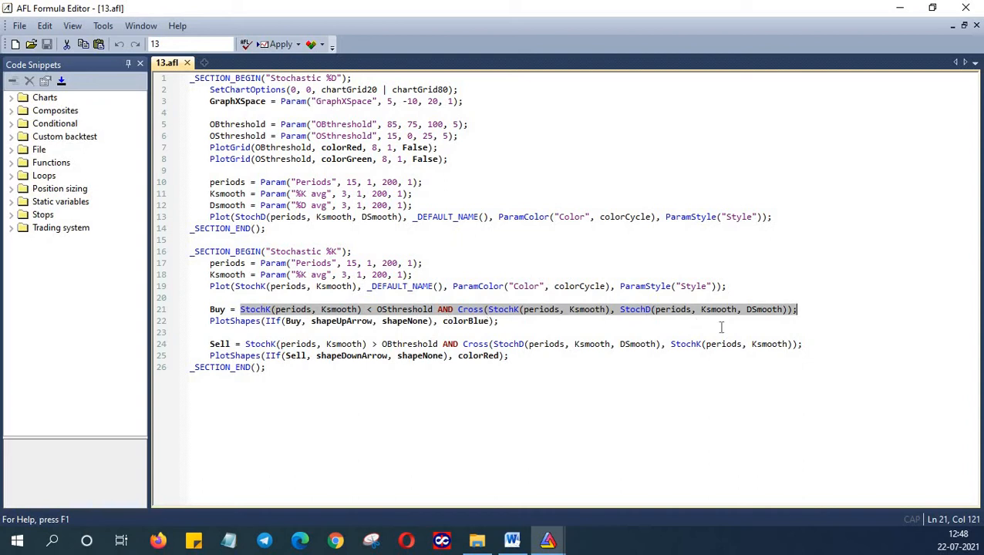
pyautogui.moveTo(234, 347)
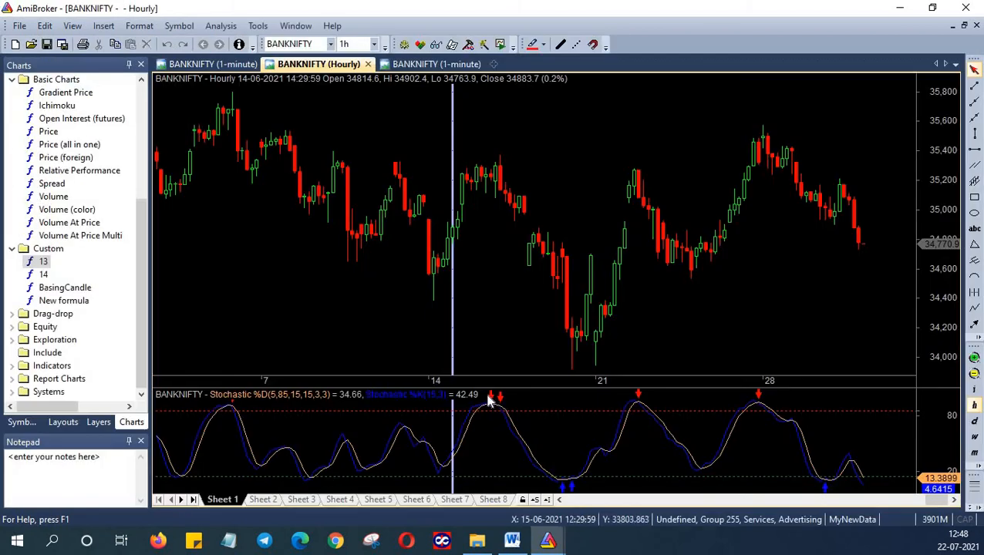
pyautogui.moveTo(570, 491)
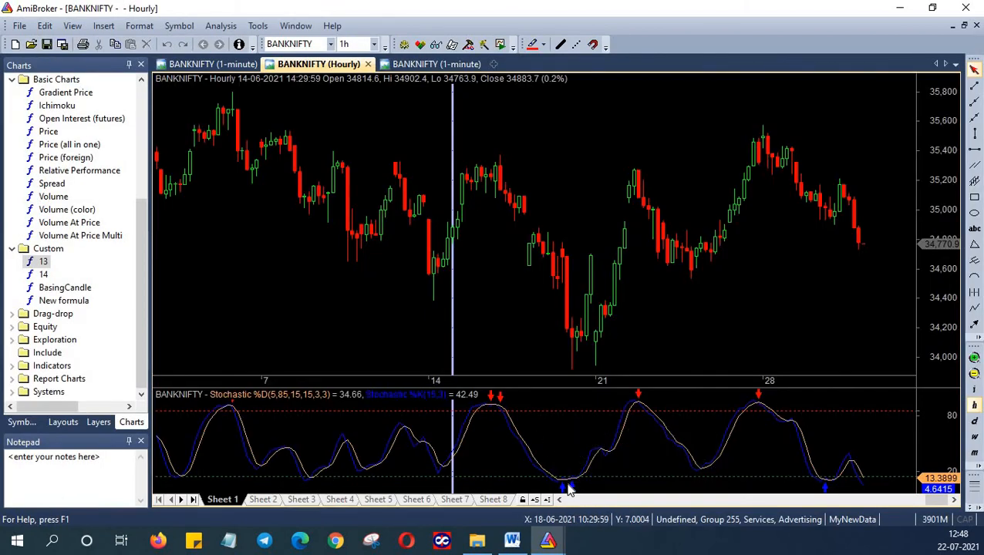
pyautogui.moveTo(568, 487)
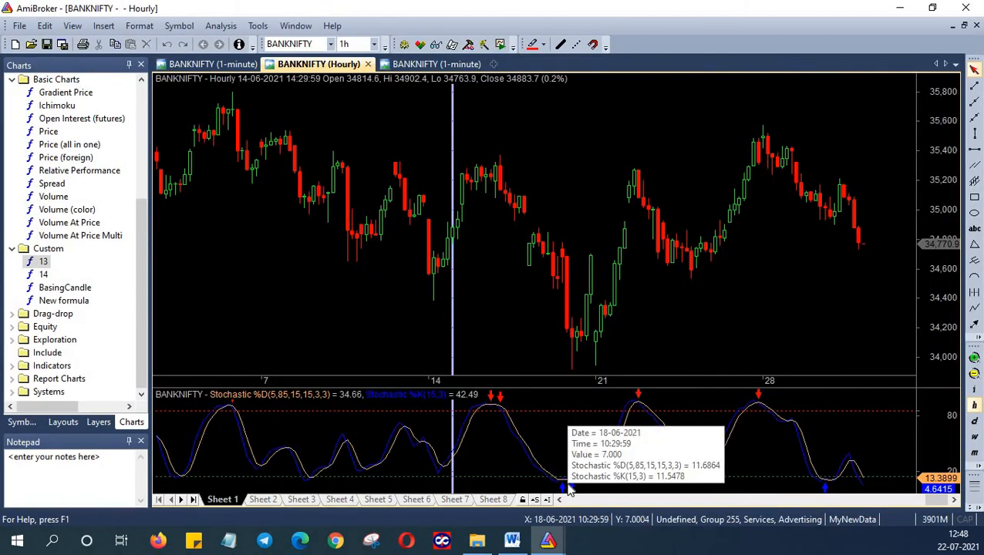
pyautogui.moveTo(494, 405)
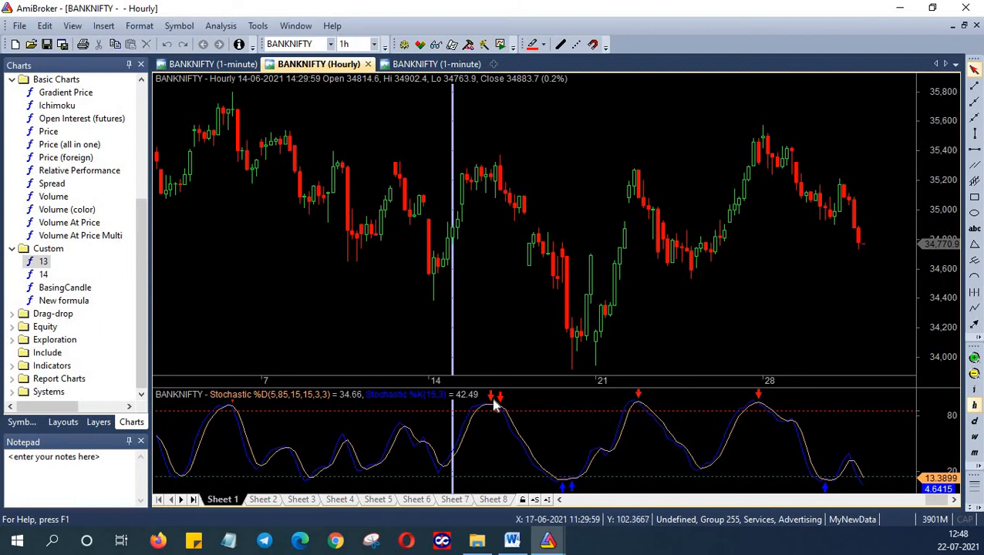
pyautogui.moveTo(540, 451)
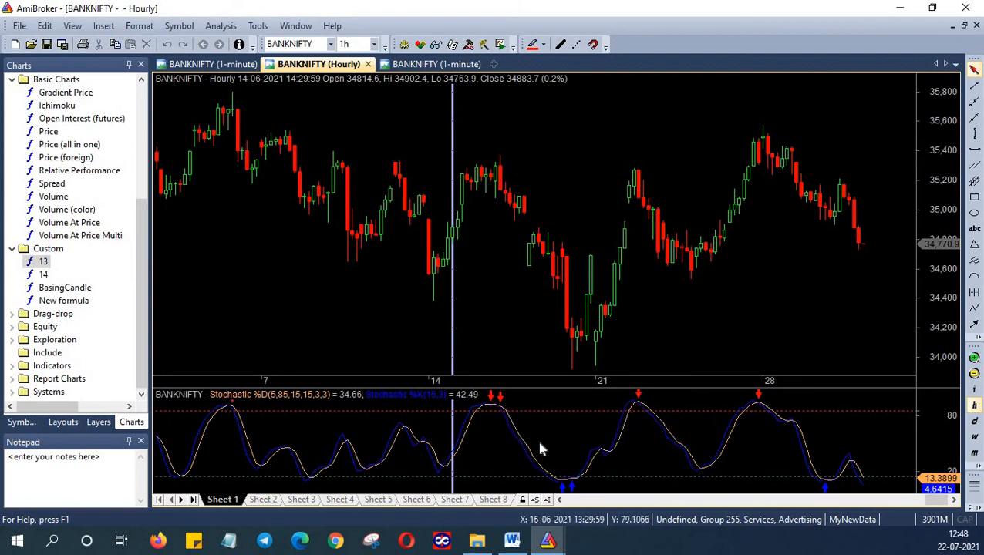
pyautogui.moveTo(574, 496)
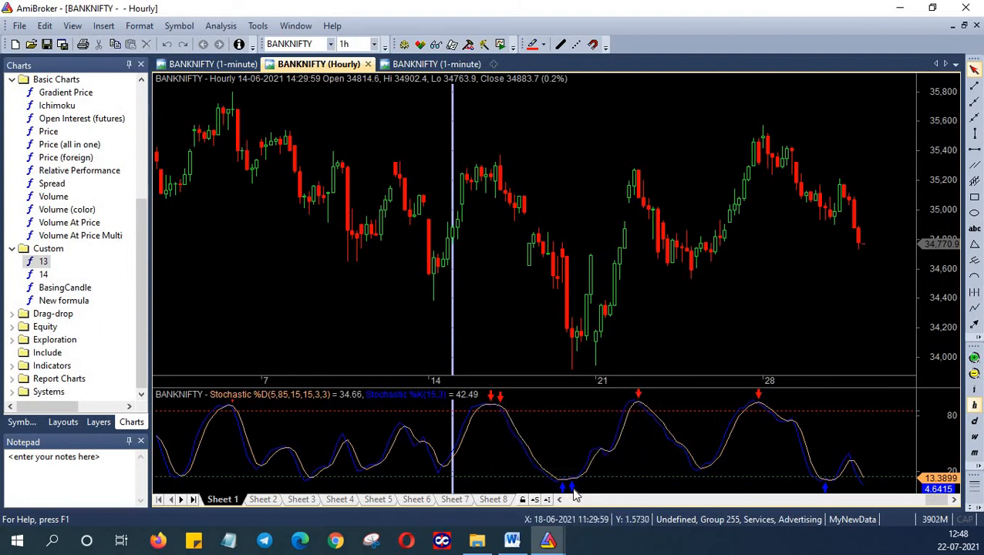
# Select custom formula 13 in the Charts pane and show its context actions
pyautogui.click(42, 263)
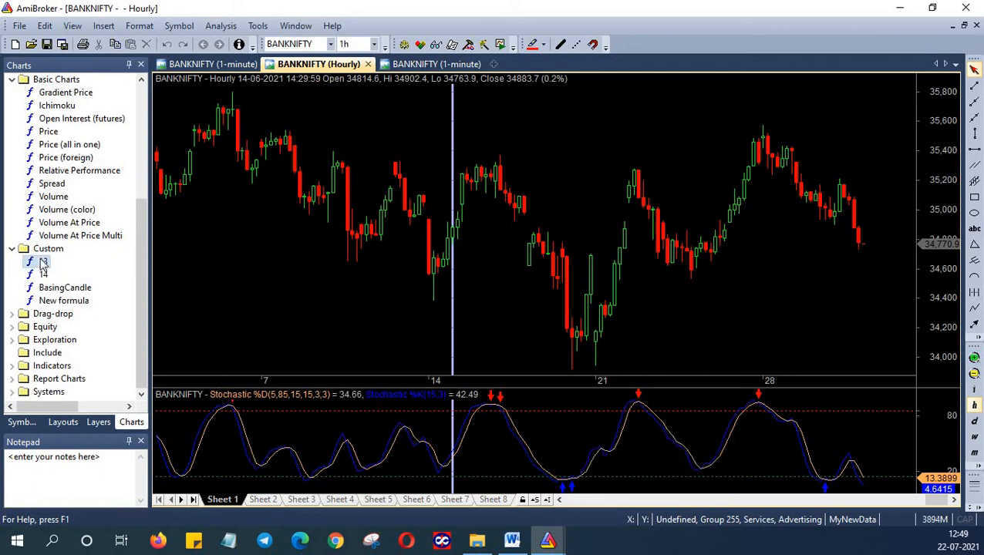
pyautogui.rightClick(39, 264)
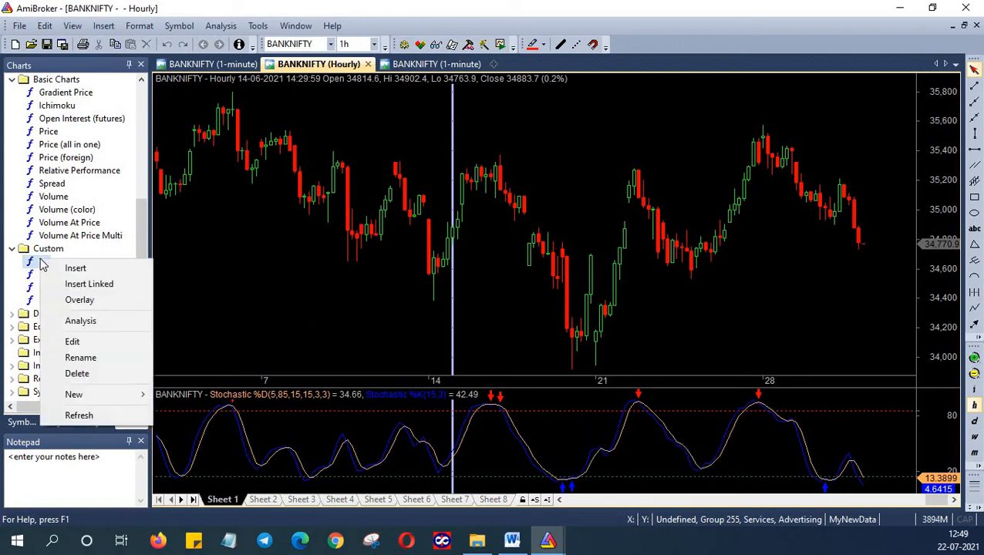
pyautogui.moveTo(81, 321)
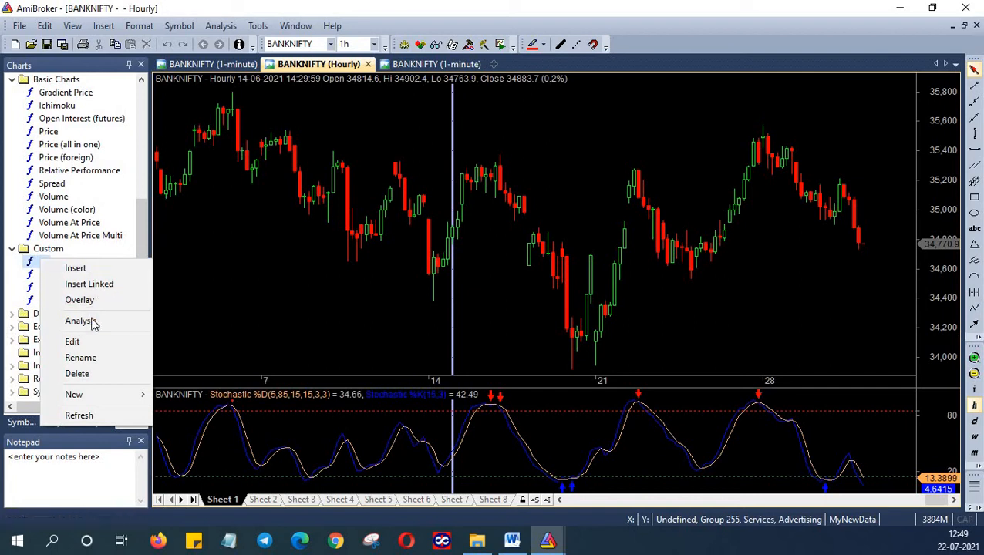
# Start an Analysis for 13.afl and confirm backtest settings of long positions on hourly periodicity
pyautogui.click(79, 321)
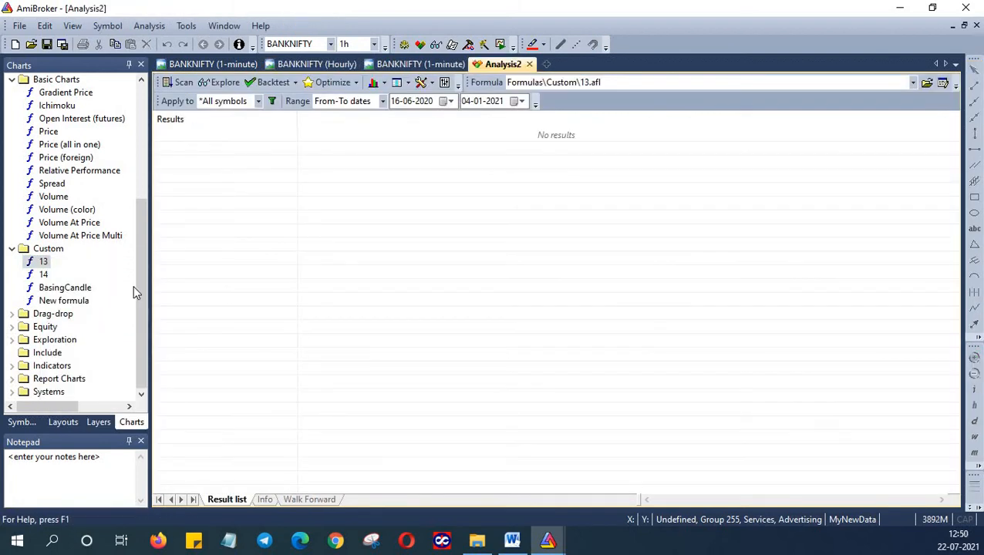
pyautogui.moveTo(259, 102)
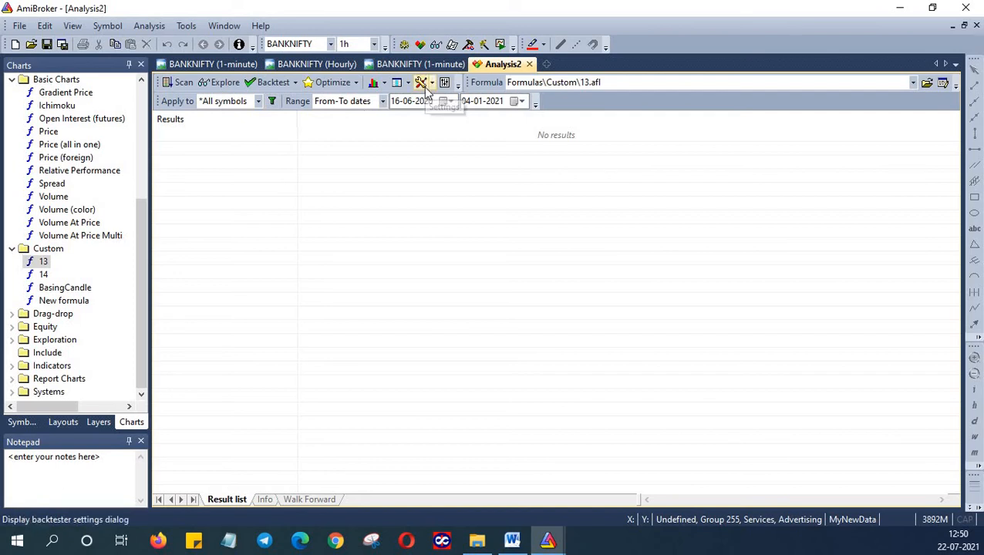
pyautogui.click(423, 83)
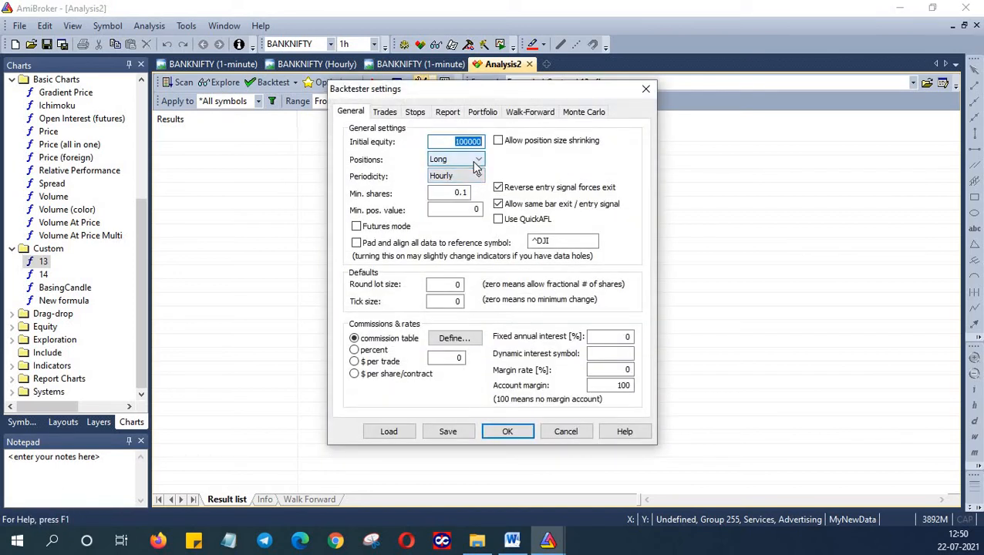
pyautogui.click(508, 432)
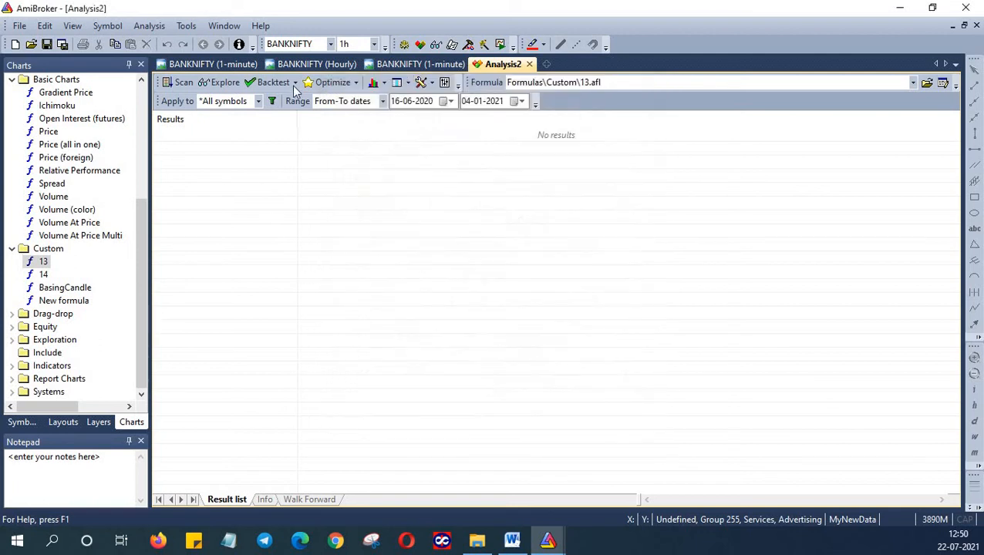
# Backtest 13.afl, listing BANKNIFTY and NIFTY long trades with cumulative profit 9,306.26
pyautogui.click(271, 83)
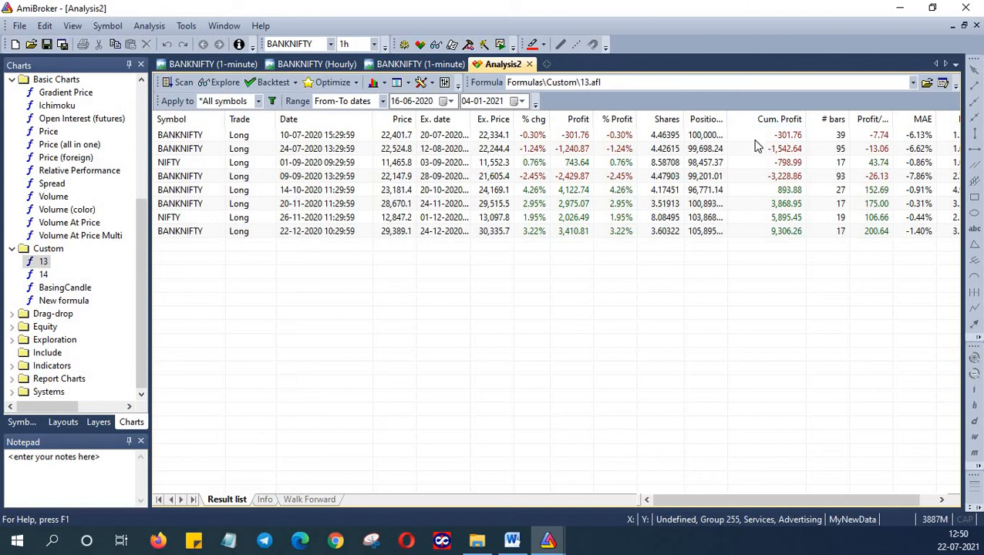
pyautogui.moveTo(768, 176)
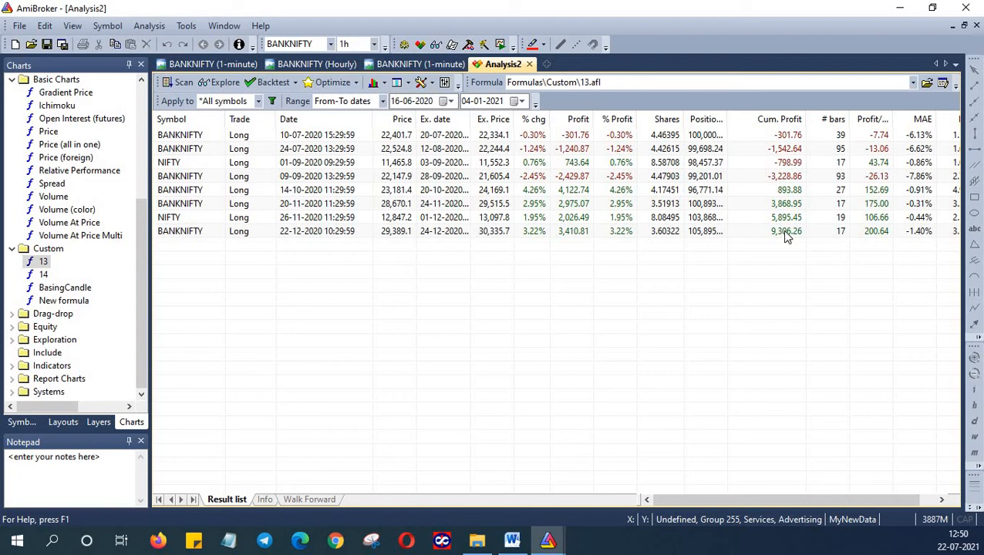
pyautogui.moveTo(682, 208)
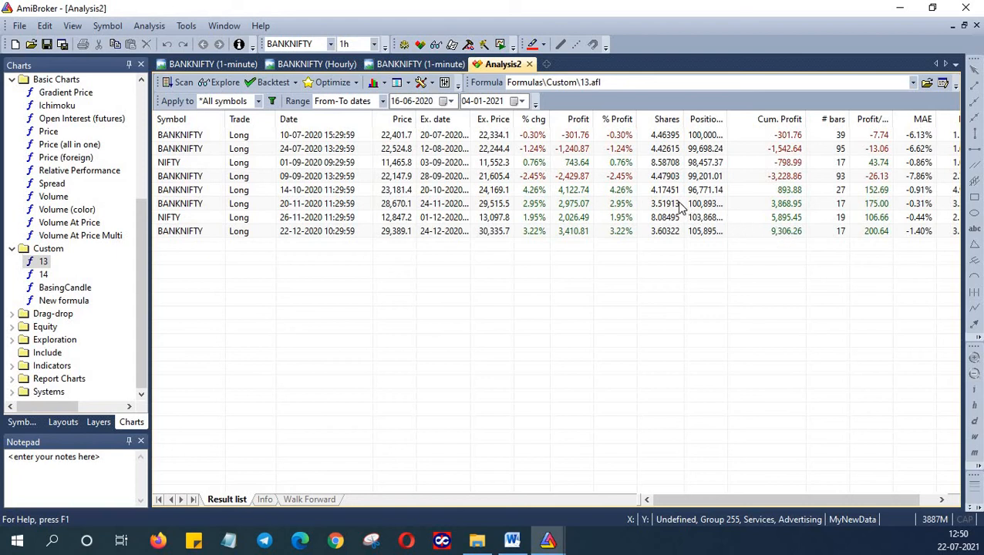
pyautogui.moveTo(501, 204)
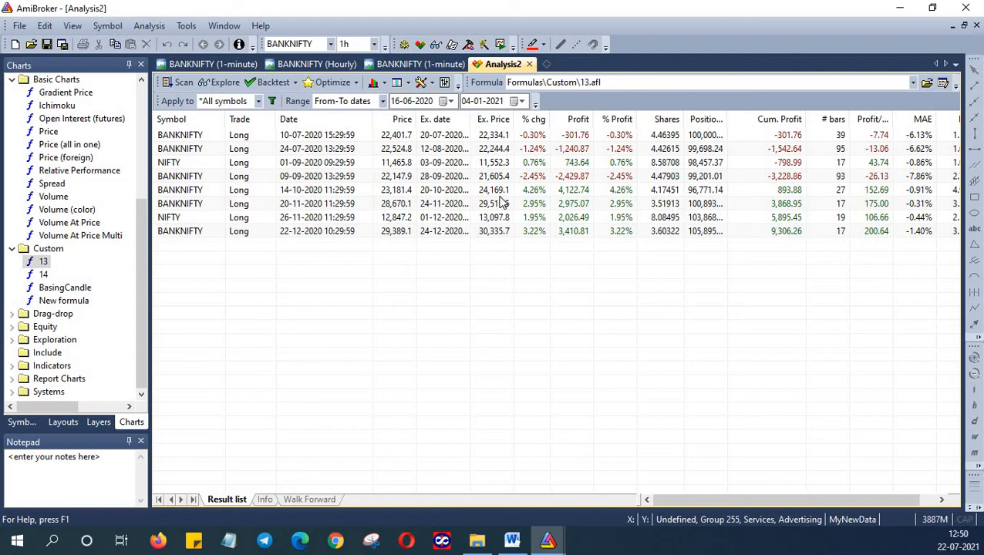
pyautogui.moveTo(455, 172)
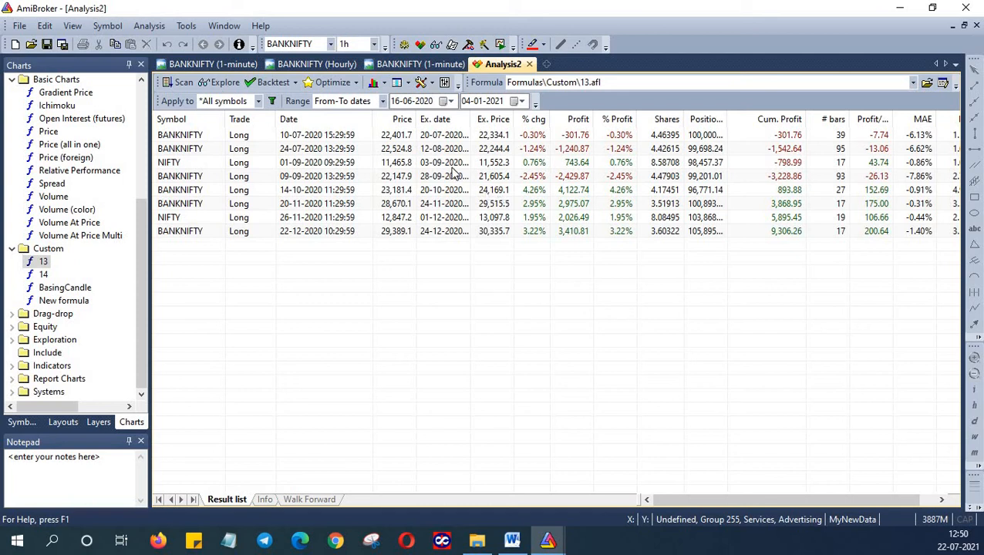
pyautogui.moveTo(423, 83)
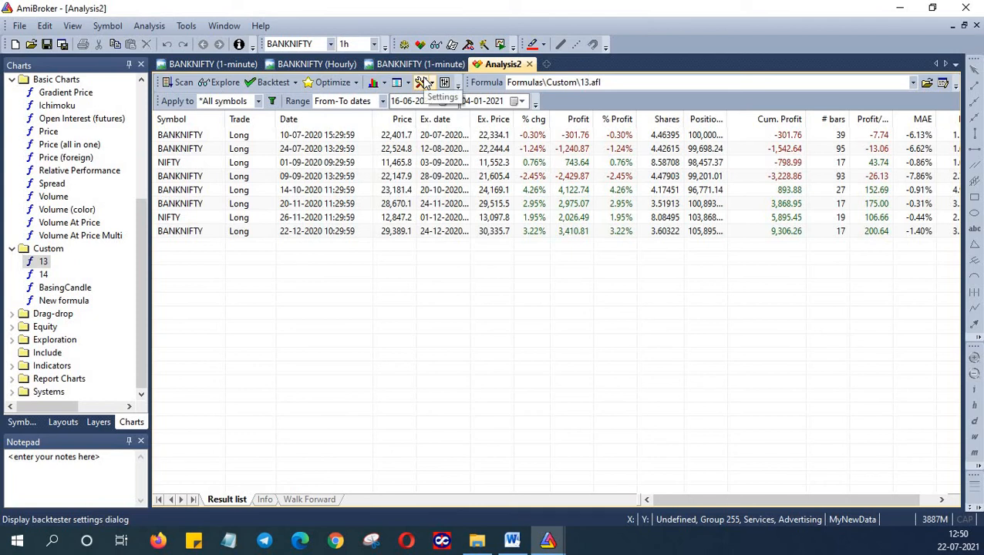